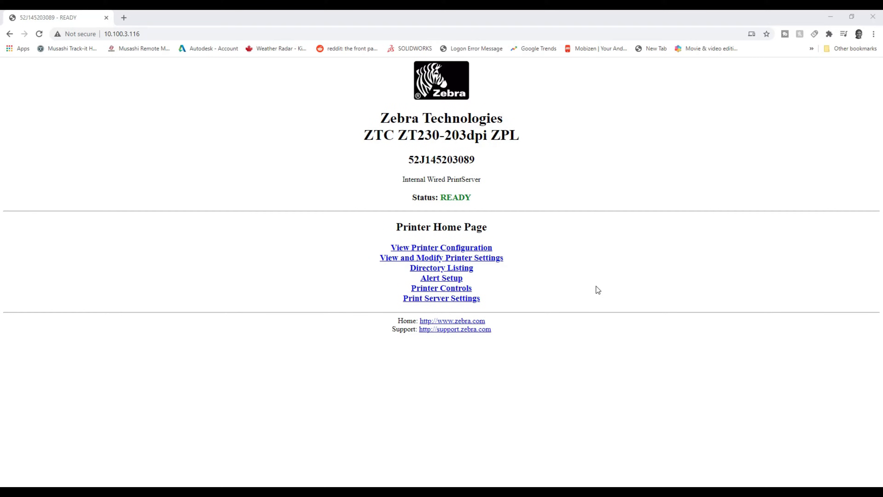
Reach the printer's settings login and enter the admin password
left_click(121, 34)
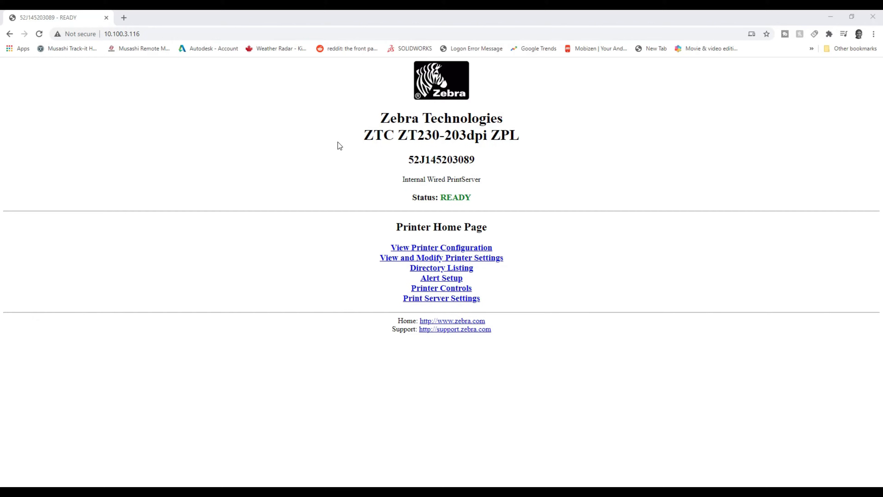
mouse_move(392, 261)
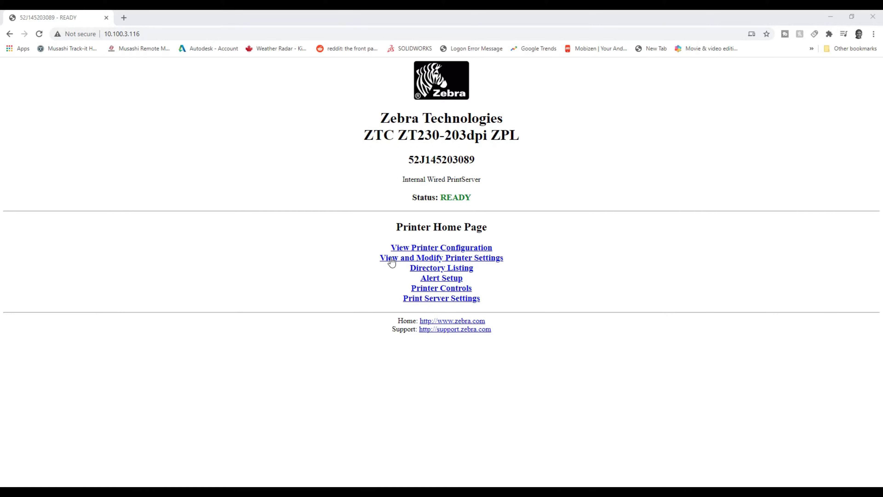
left_click(441, 258)
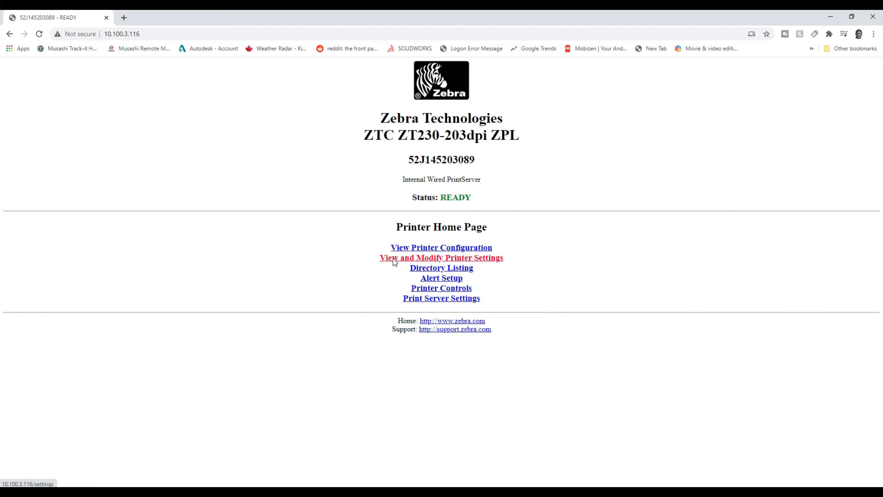
left_click(441, 258)
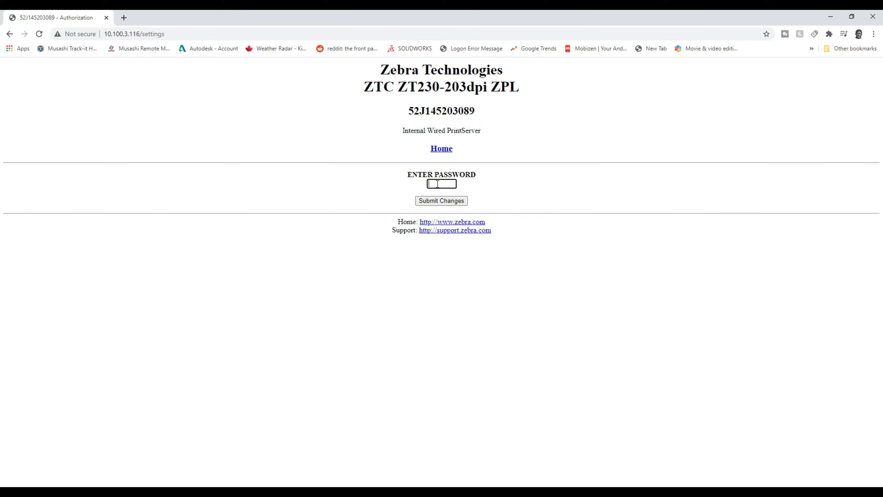
mouse_move(585, 171)
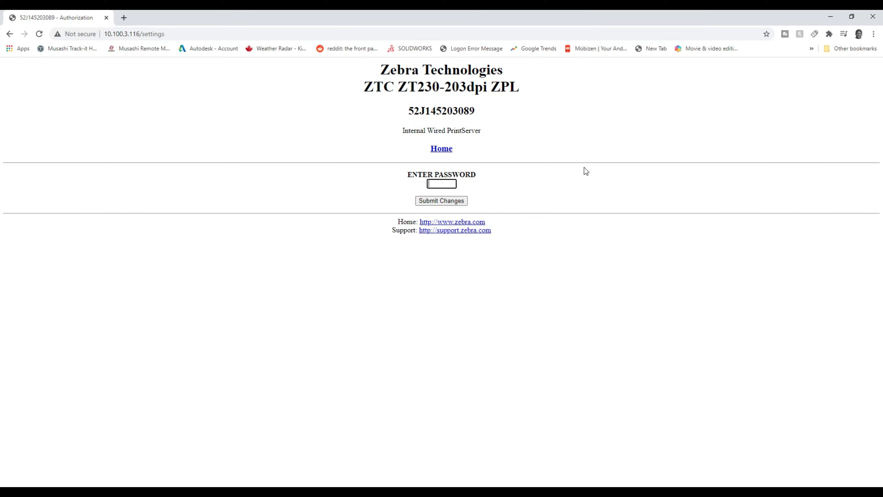
left_click(442, 184)
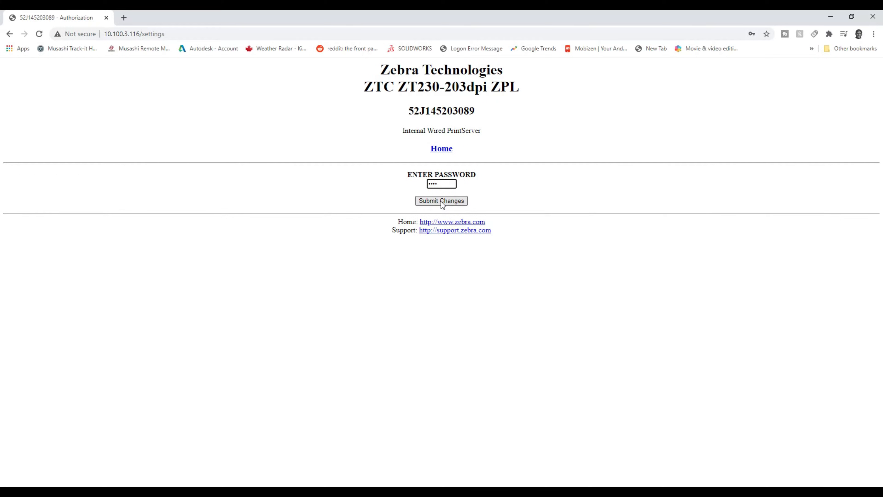
Submit the password, decline Chrome's save-password prompt, and proceed through Access Granted
left_click(441, 200)
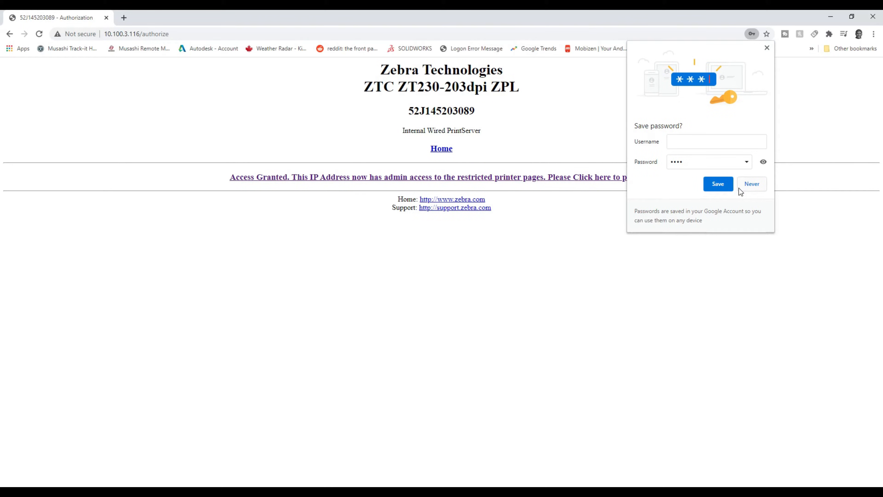
left_click(751, 184)
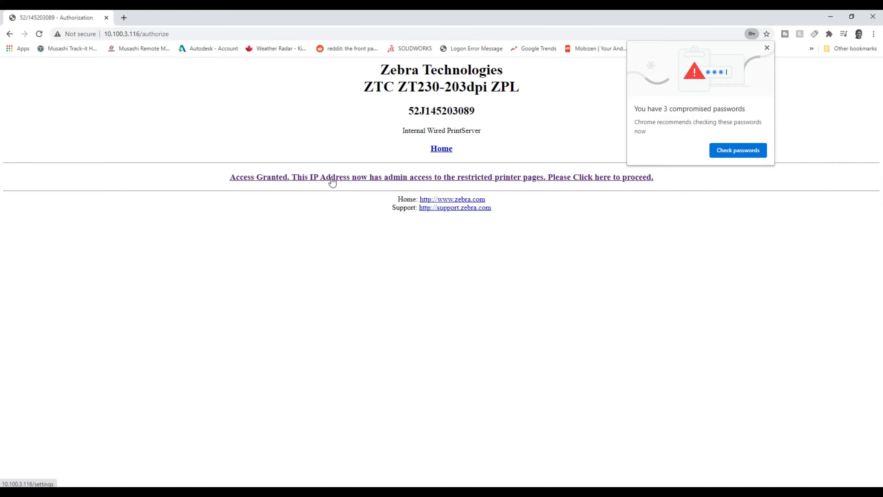
left_click(441, 177)
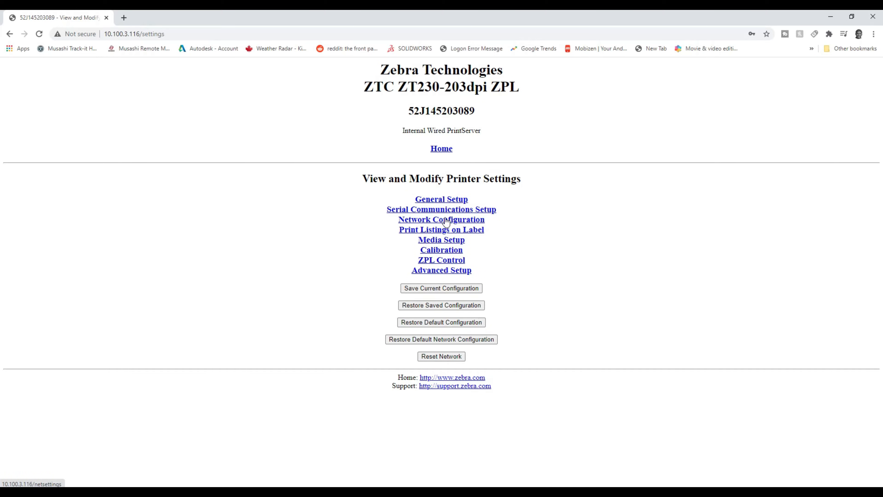
In TCP/IP Settings, set IP protocol PERMANENT and edit the IP address to 010.100.003.115
left_click(441, 219)
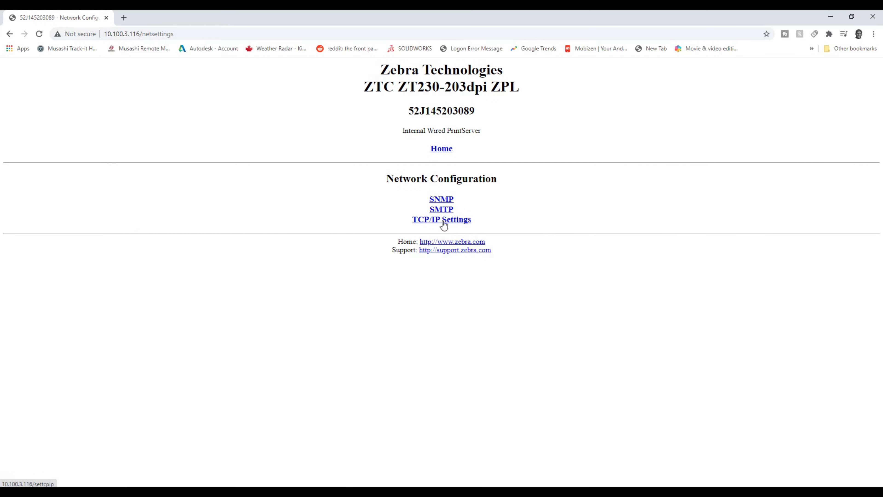
left_click(442, 219)
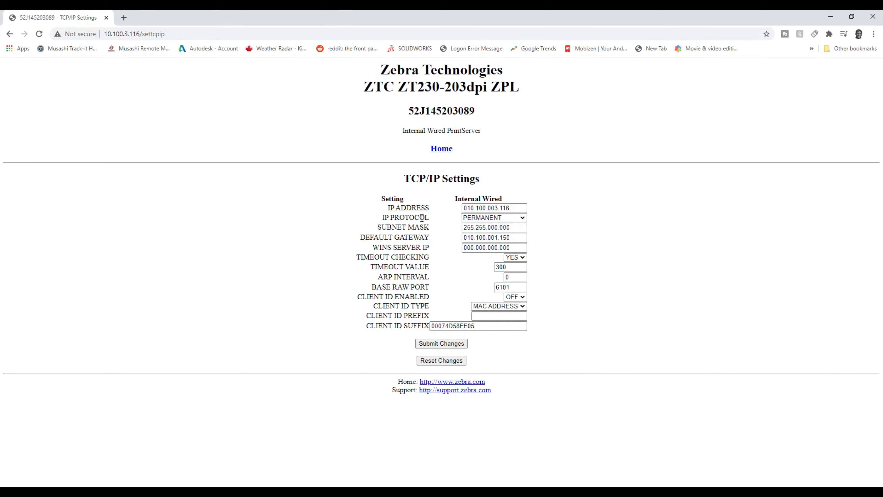
left_click(492, 218)
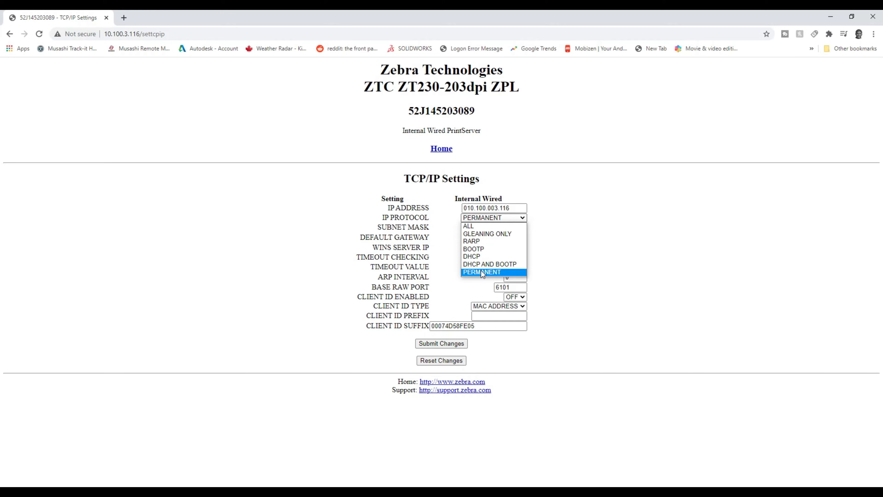
left_click(482, 272)
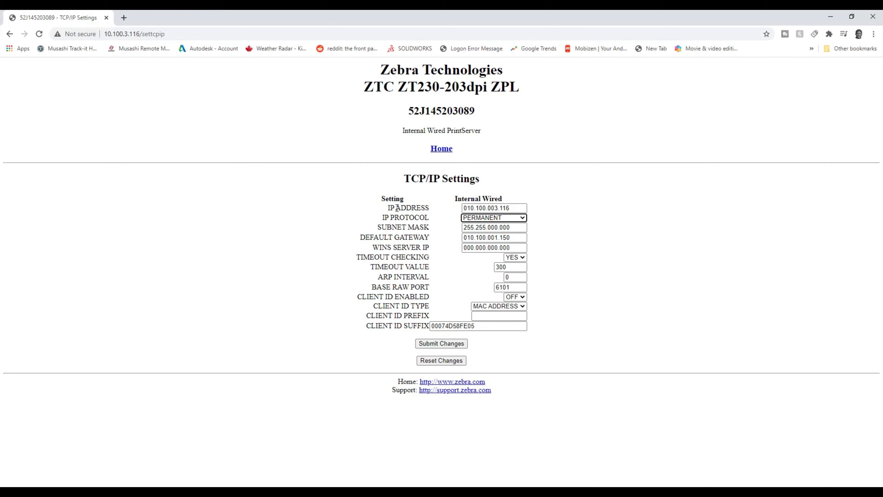
left_click(492, 208)
type("5")
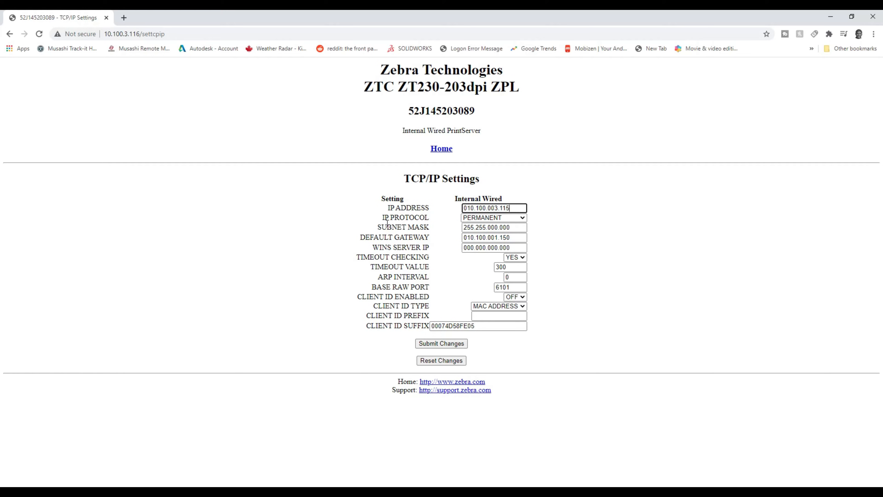
mouse_move(451, 247)
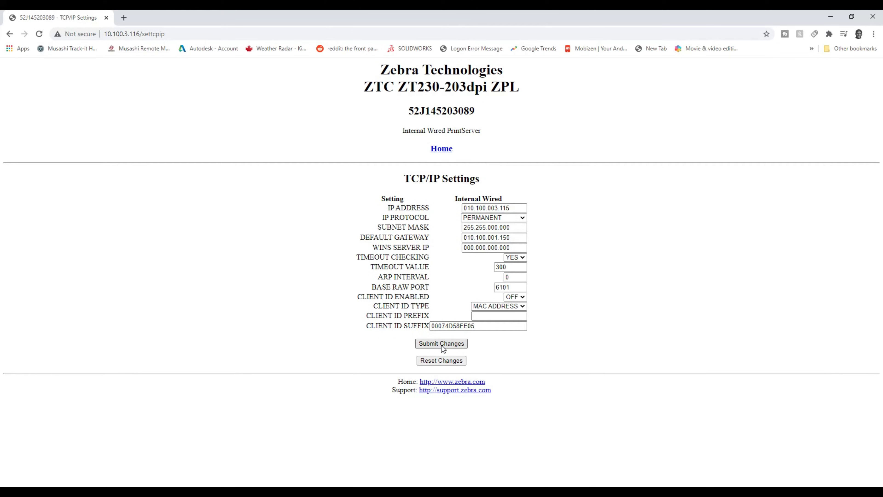
Submit the TCP/IP changes and save the current configuration permanently, returning to settings
left_click(441, 344)
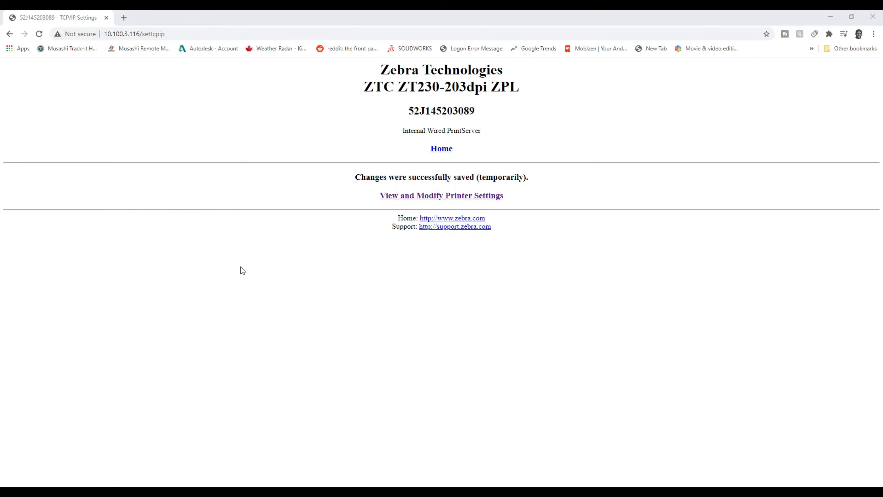
left_click(442, 195)
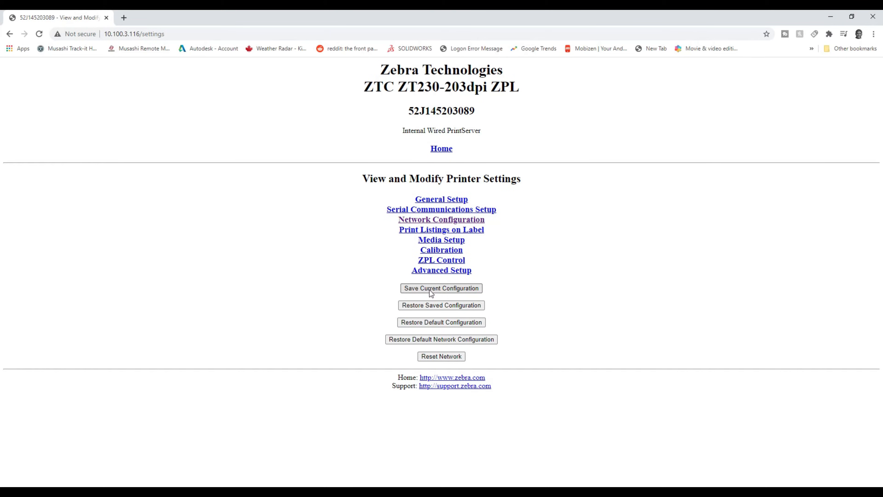
left_click(441, 288)
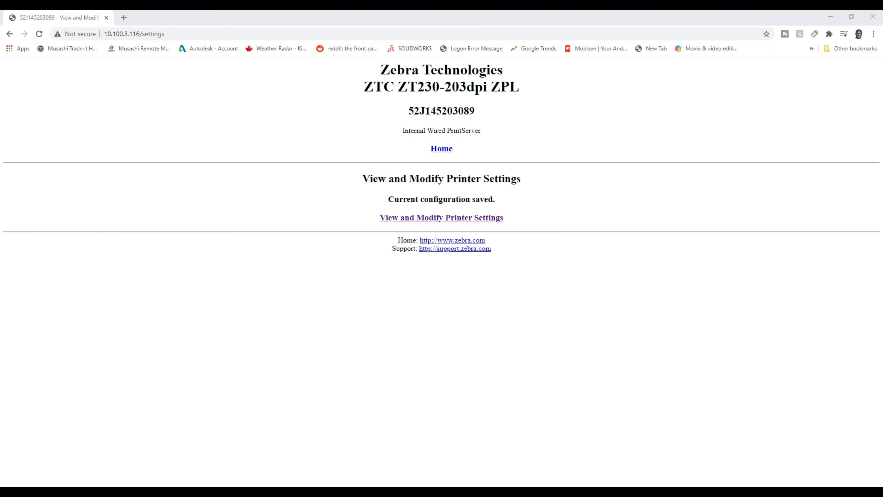
mouse_move(434, 224)
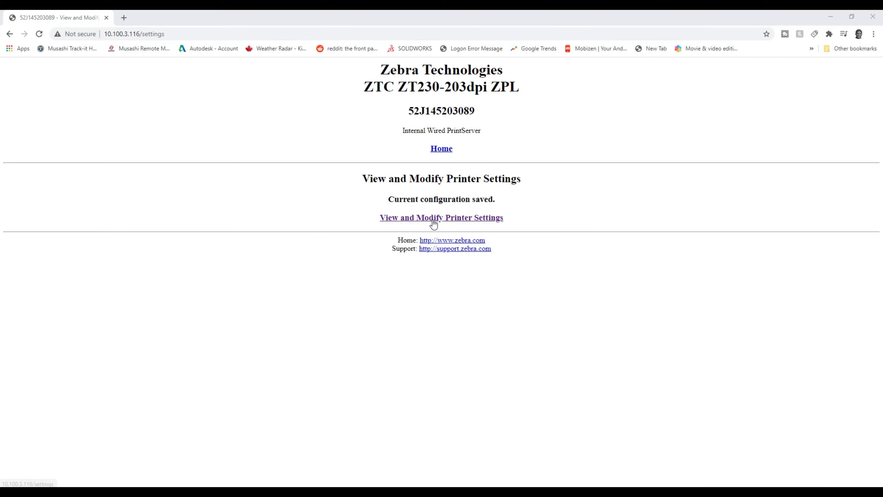
left_click(441, 218)
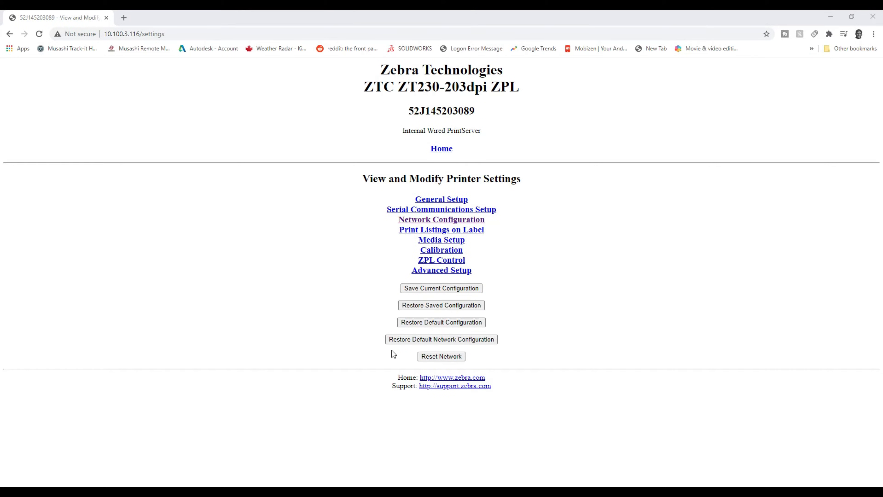
Reset the ZT230's network, then browse to the ZT411 printer at 10.100.103.86
left_click(441, 356)
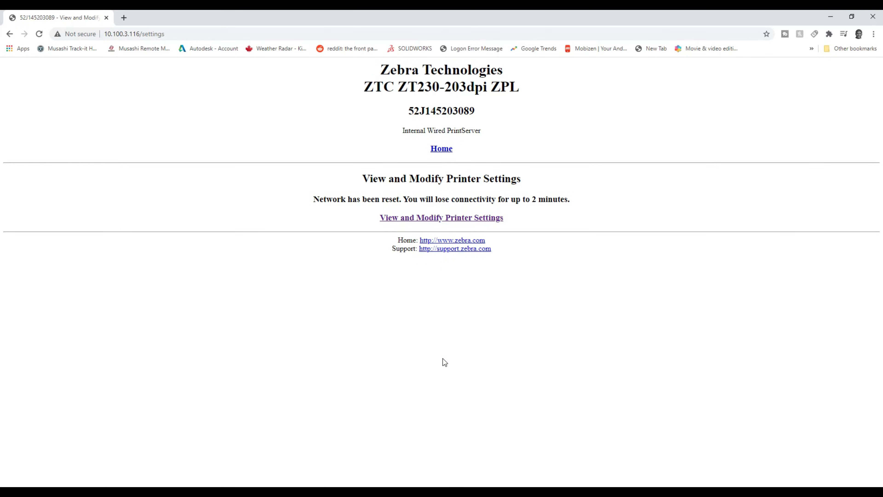
mouse_move(450, 225)
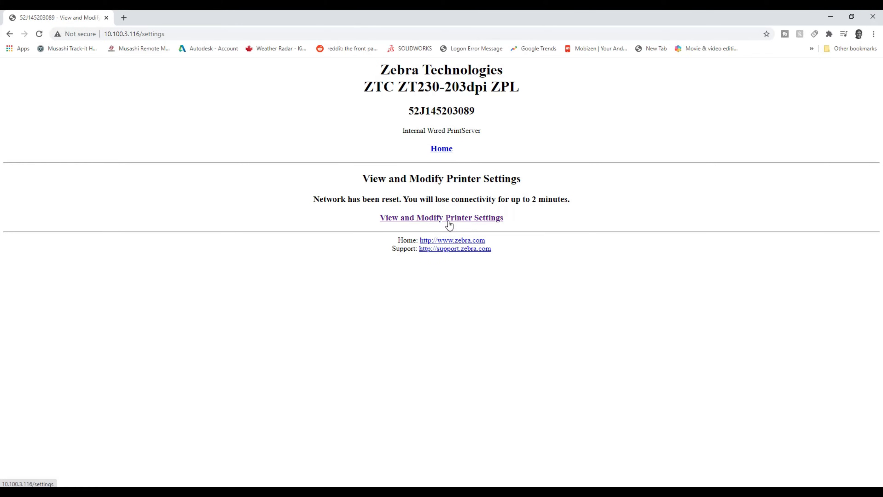
left_click(441, 218)
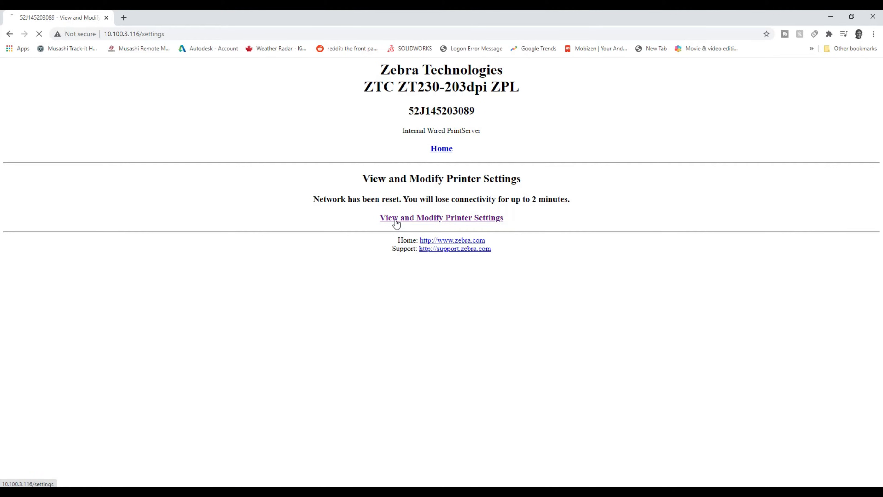
left_click(441, 218)
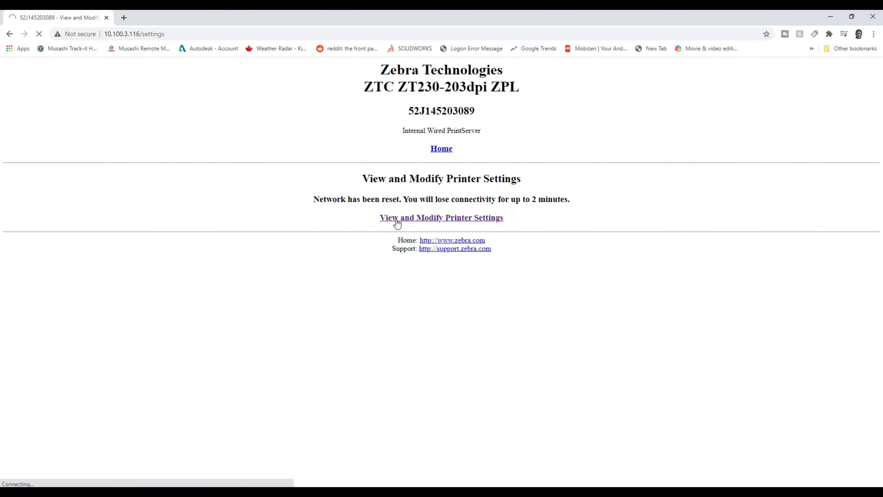
left_click(133, 34)
type("10.100.103.86")
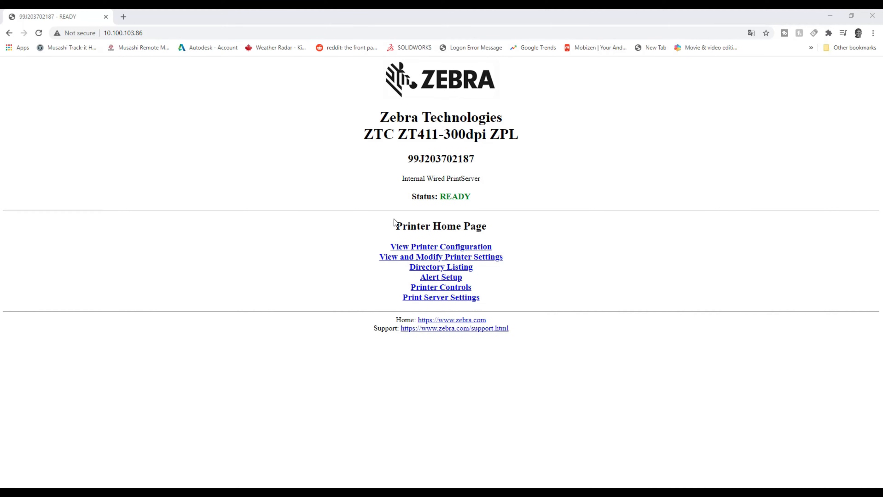
mouse_move(430, 260)
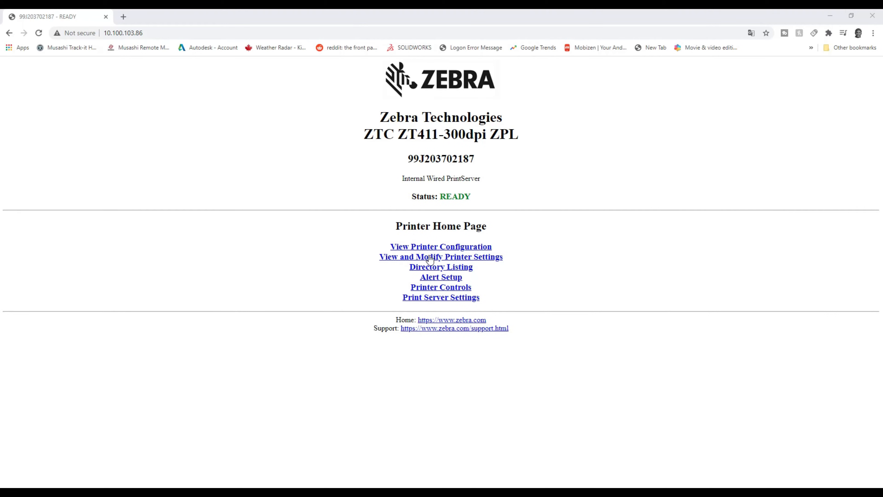
Log in to the ZT411 as admin, declining Chrome's password save, and reach Network Configuration
left_click(440, 256)
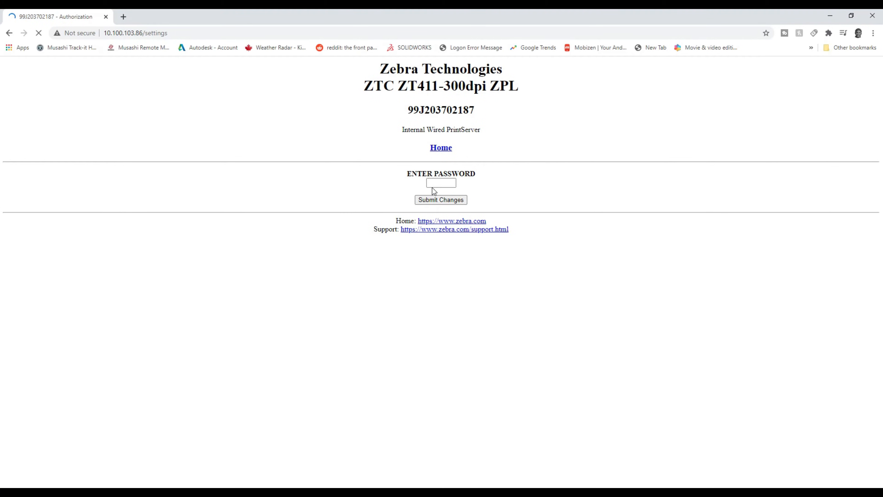
type("••")
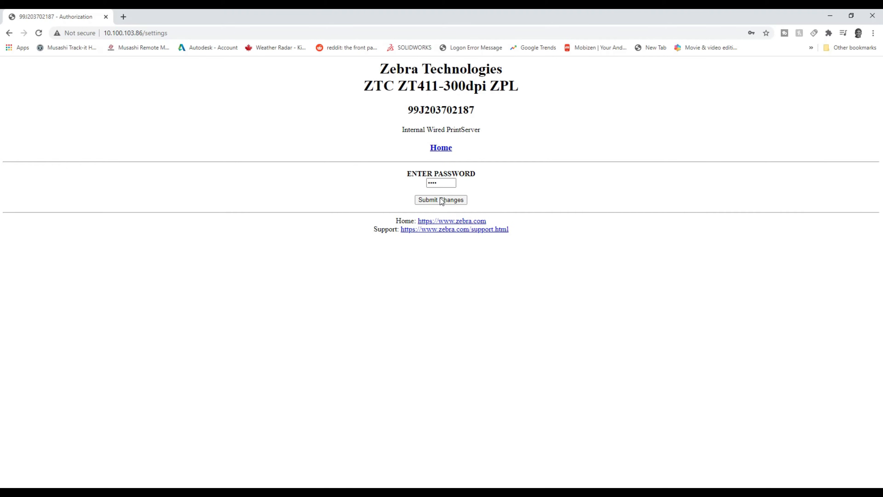
left_click(440, 199)
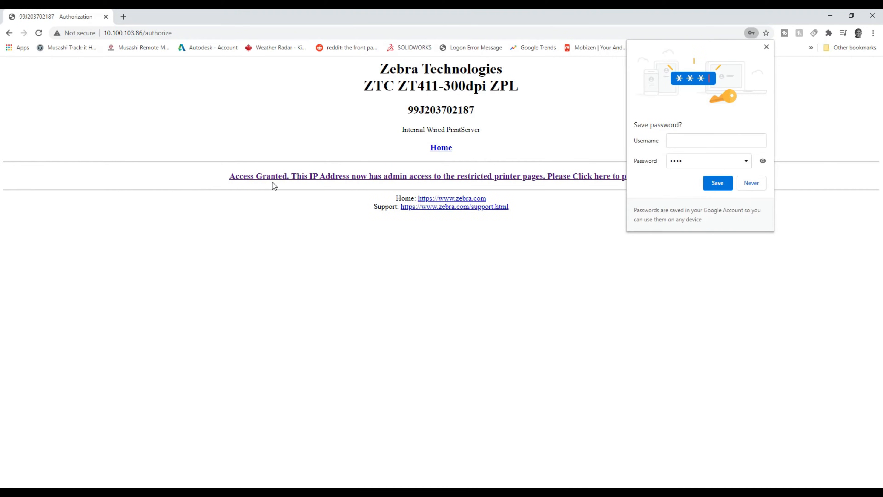
left_click(751, 183)
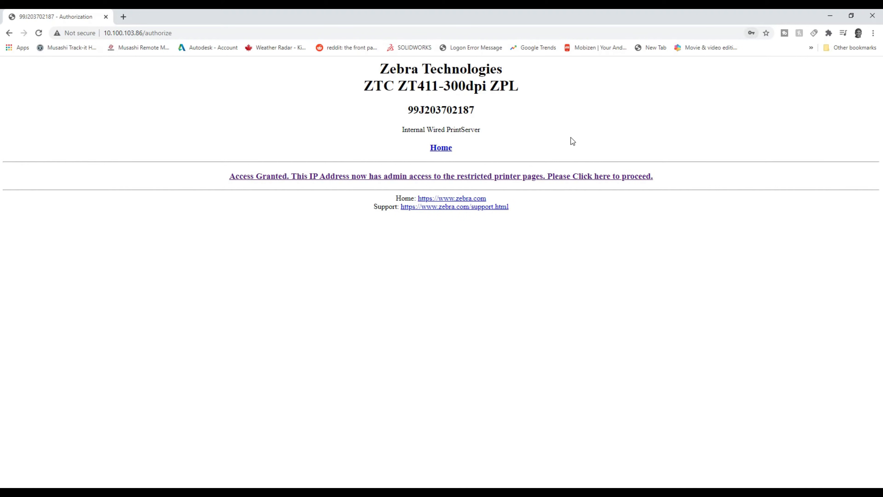
left_click(441, 176)
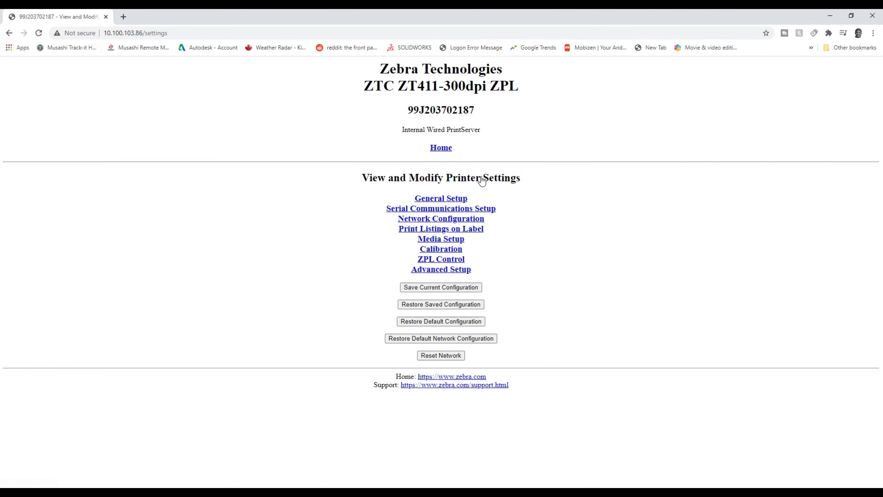
mouse_move(441, 219)
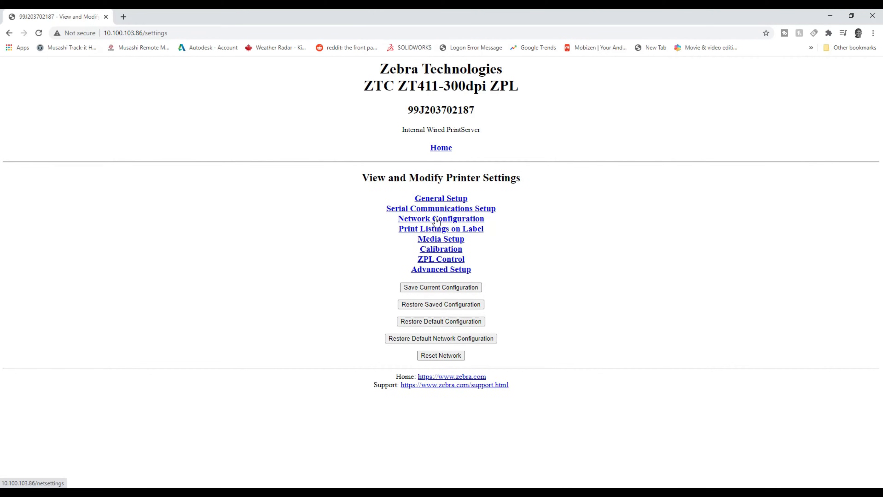
left_click(441, 218)
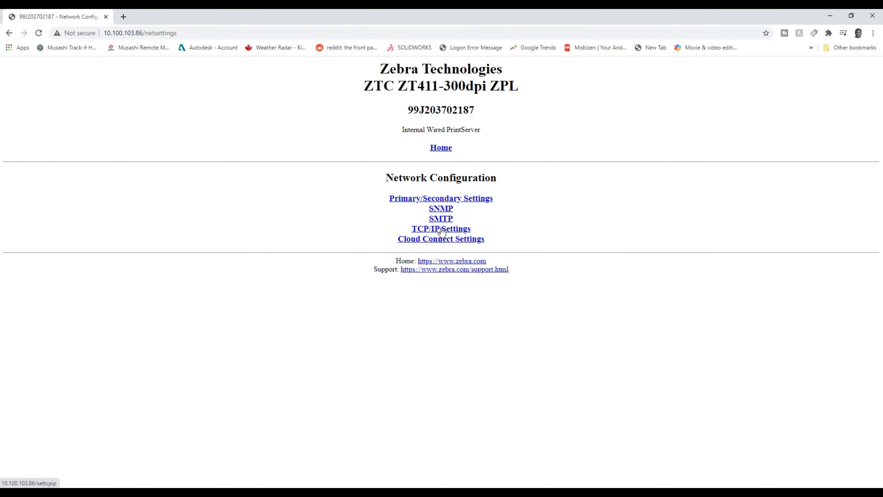
mouse_move(458, 243)
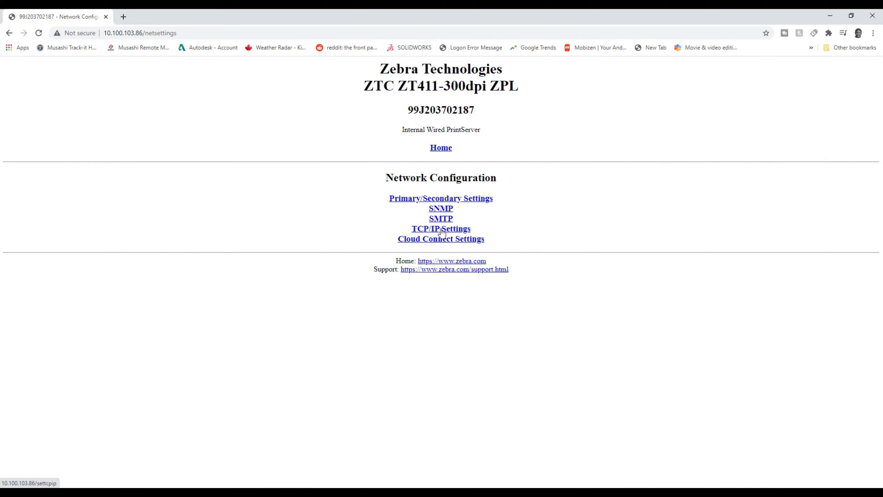
Set IP protocol PERMANENT with address 10.100.3.116 and submit for a temporary save
left_click(441, 228)
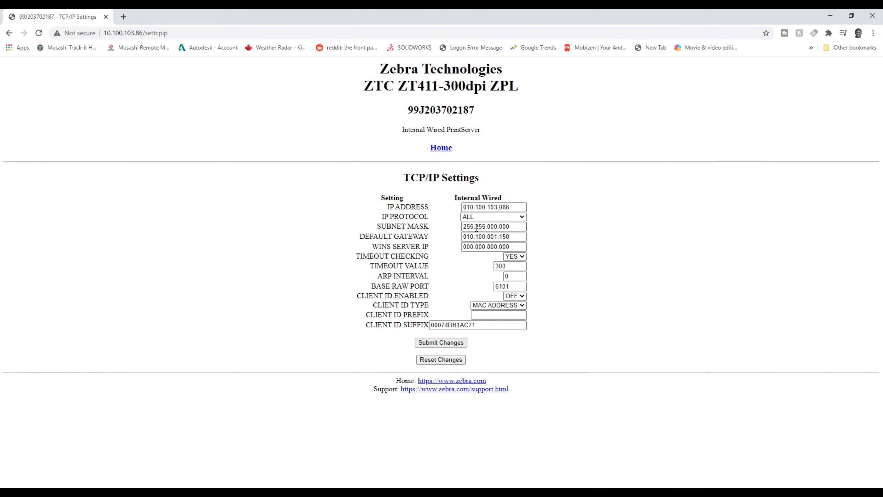
left_click(493, 217)
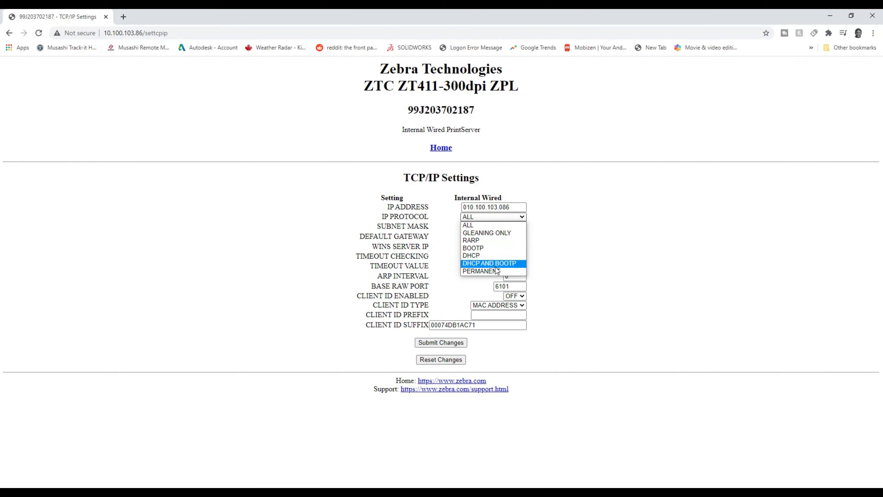
left_click(479, 271)
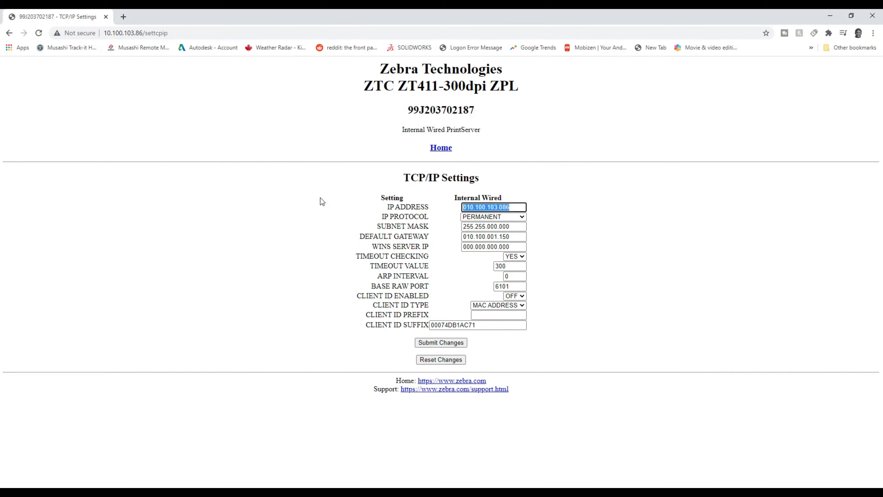
type("10.10")
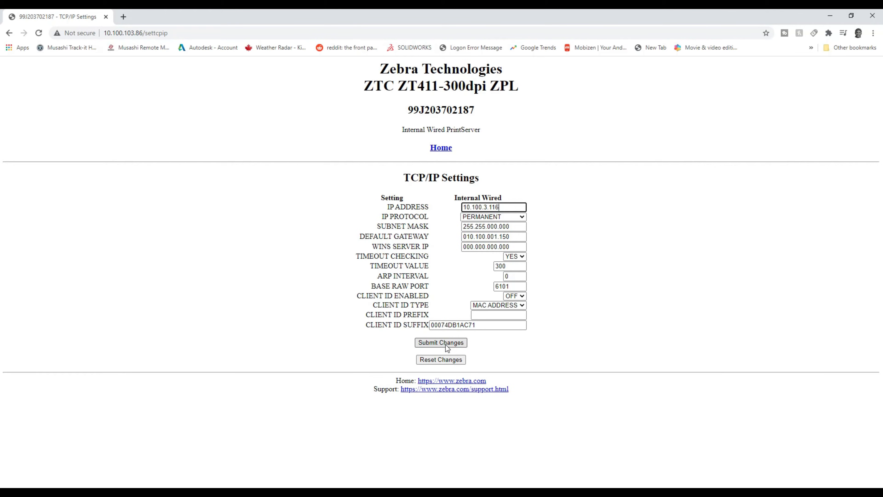
left_click(440, 342)
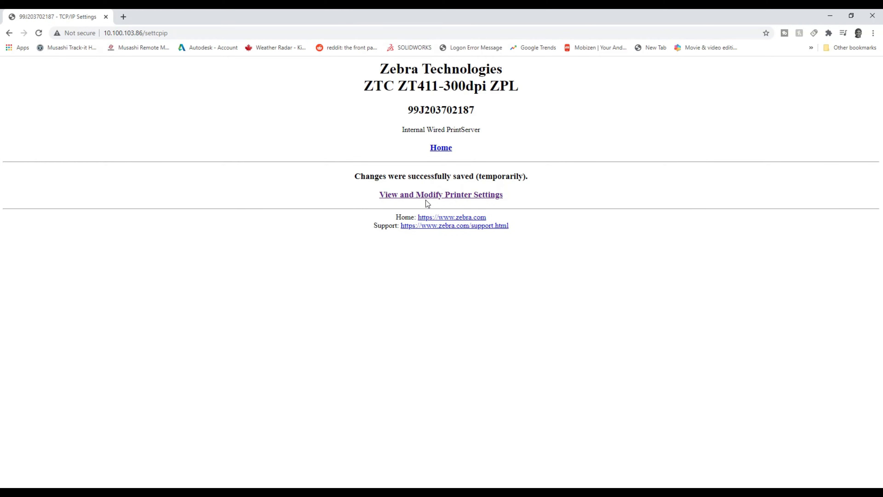
Save the ZT411's current configuration permanently and return to the settings overview
left_click(441, 194)
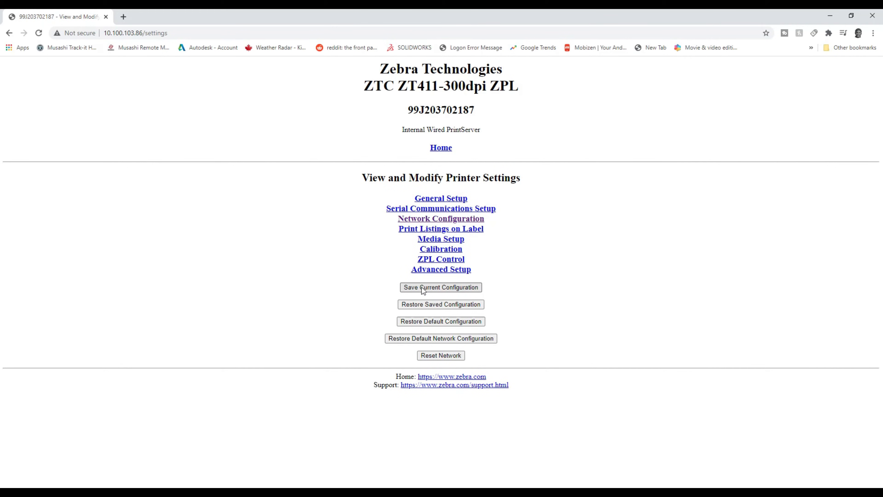
left_click(441, 287)
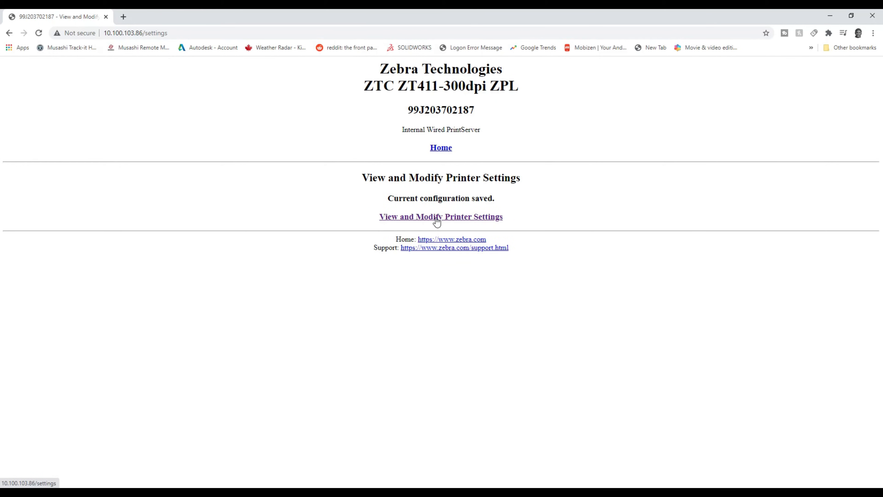
left_click(440, 216)
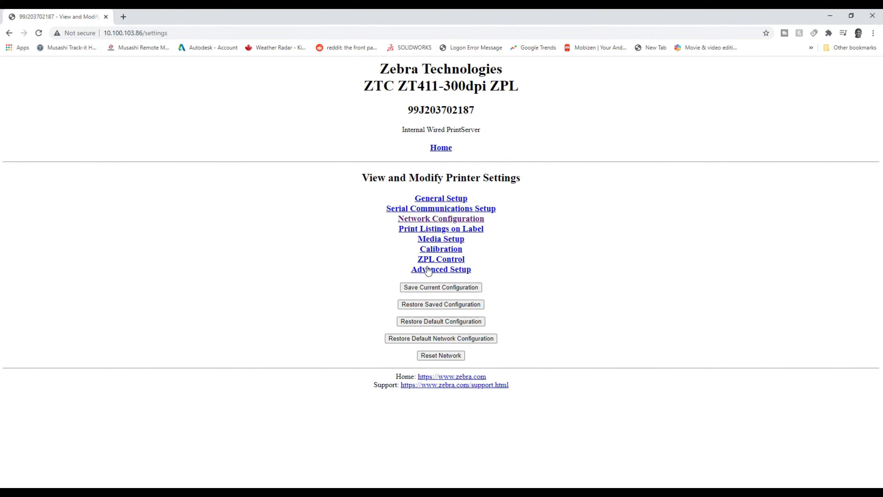
mouse_move(440, 355)
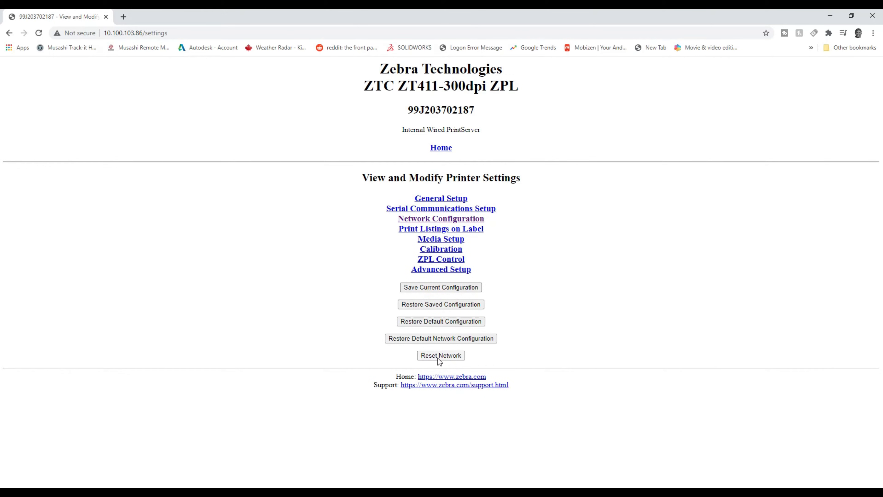
Reset the printer's network and retry the settings page while connectivity is lost
left_click(440, 354)
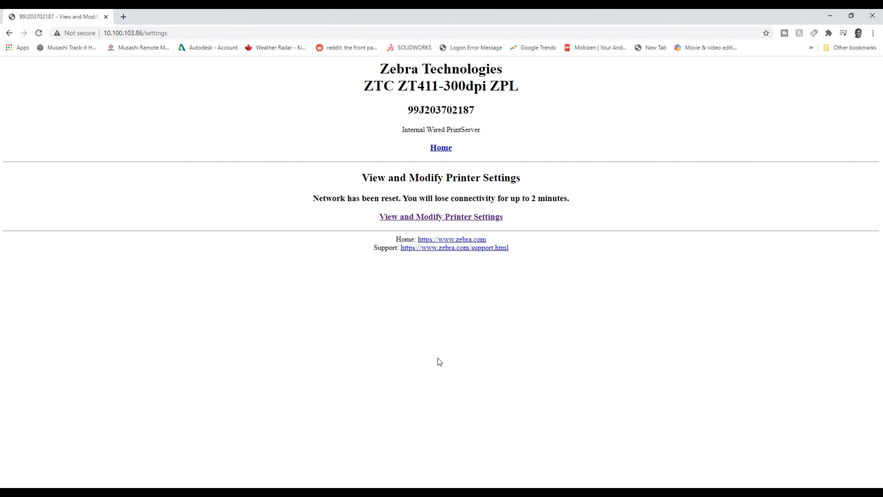
mouse_move(440, 216)
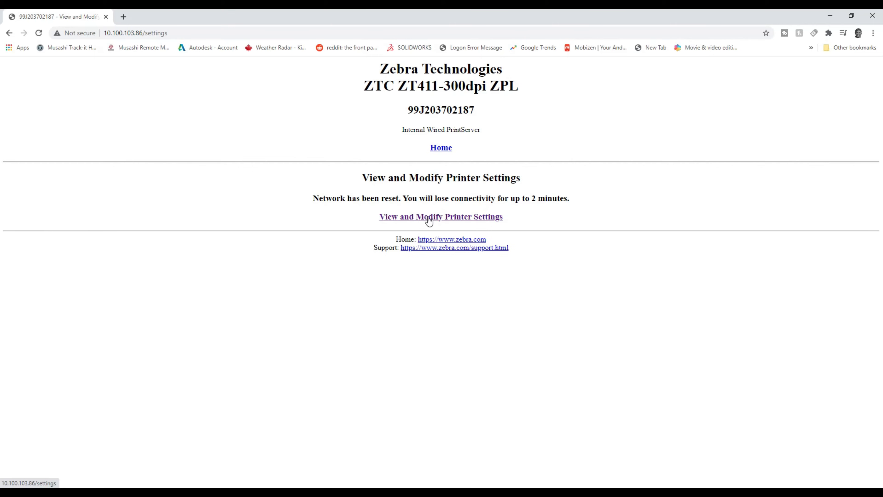
left_click(441, 216)
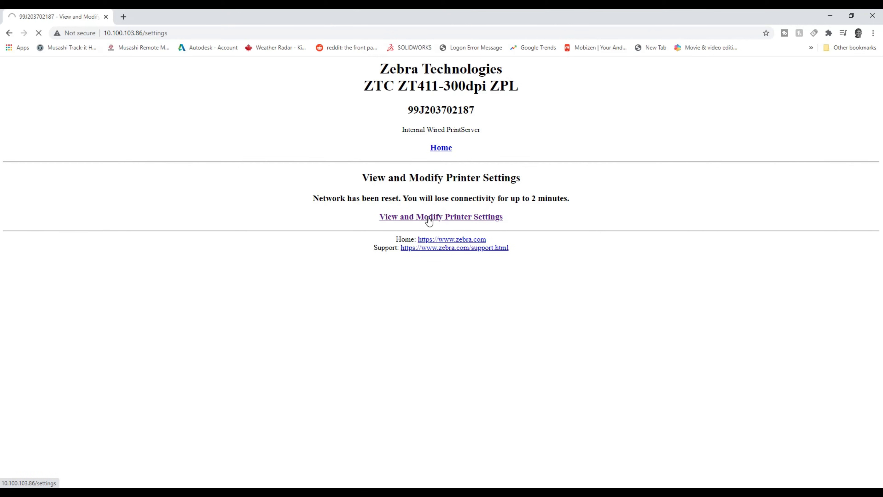
left_click(440, 216)
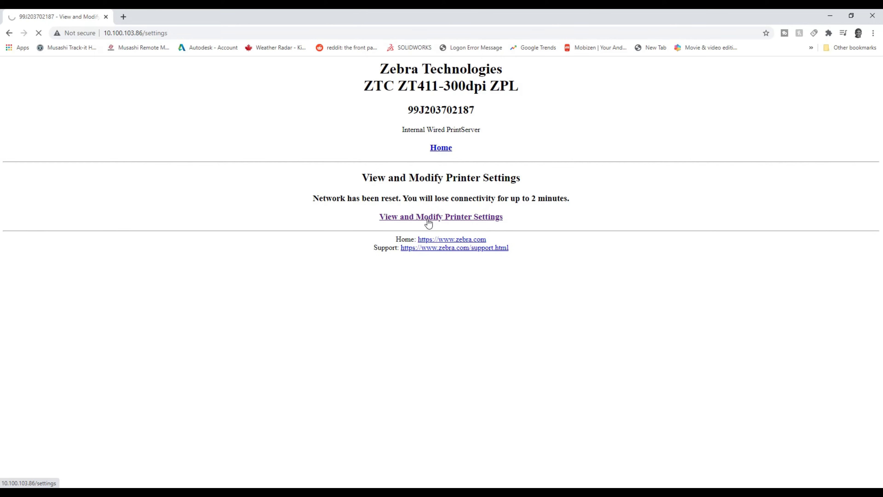
left_click(441, 217)
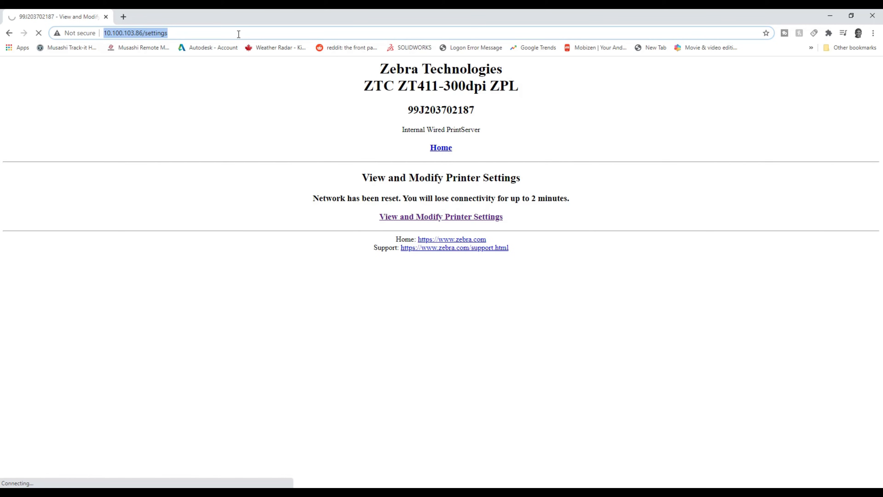
Load the ZT411 home page from its new address, showing Status READY
type("10.100.3.115")
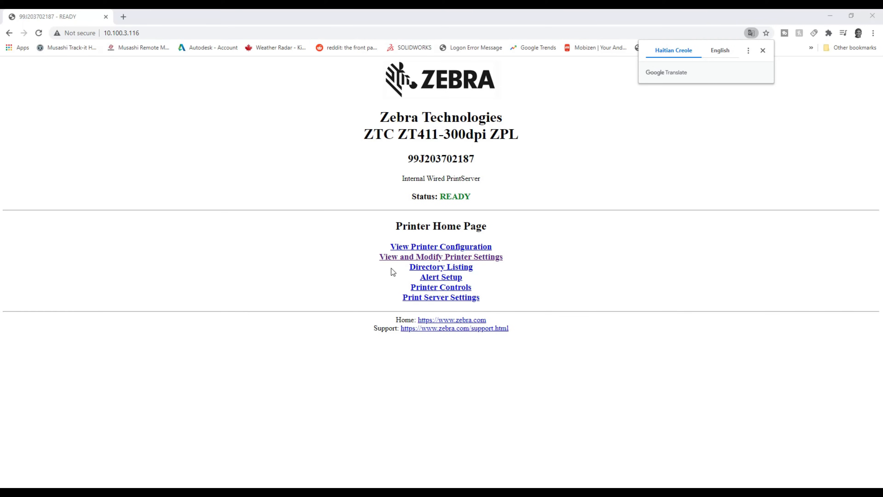
Verify TCP/IP Settings show IP address 010.100.003.116 with protocol PERMANENT
left_click(441, 256)
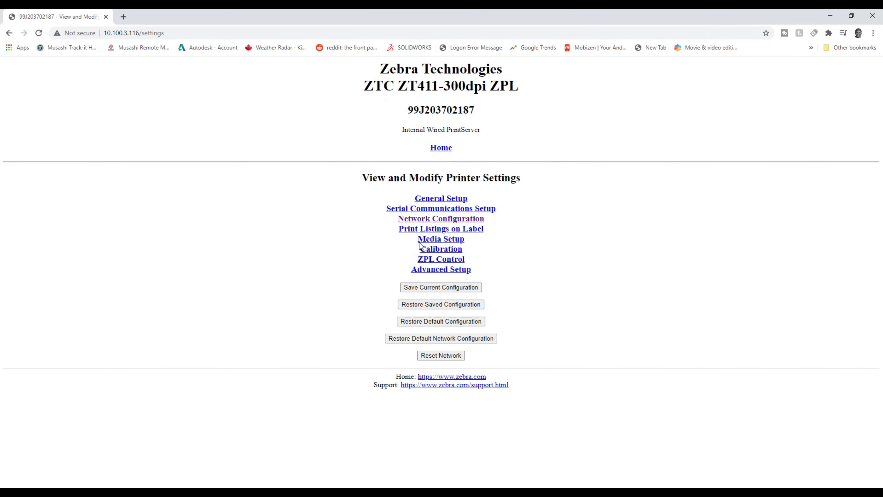
left_click(440, 218)
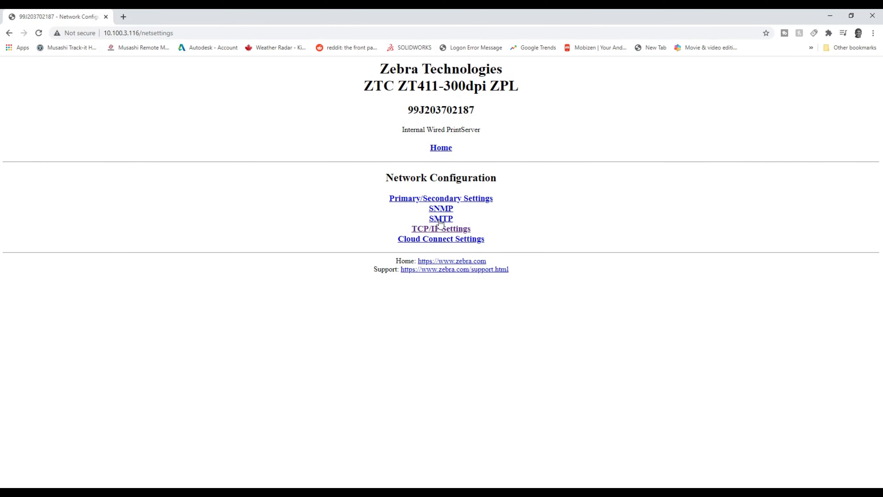
left_click(441, 228)
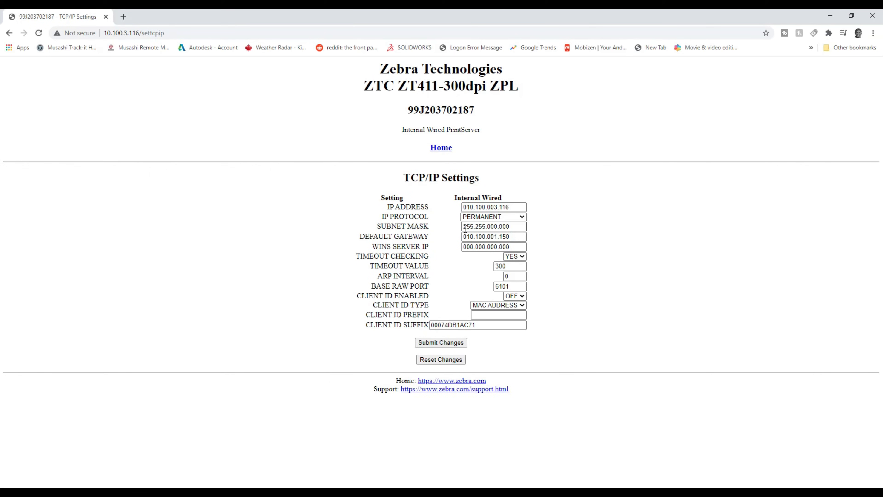
left_click(493, 206)
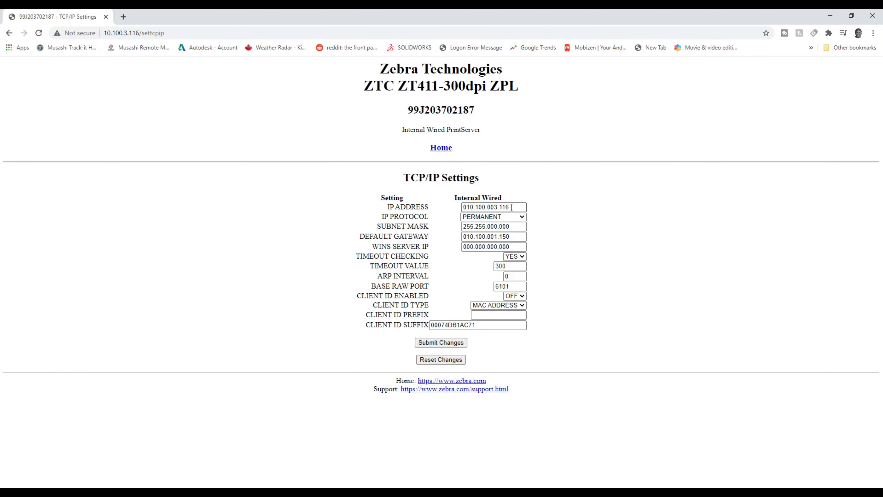
mouse_move(508, 207)
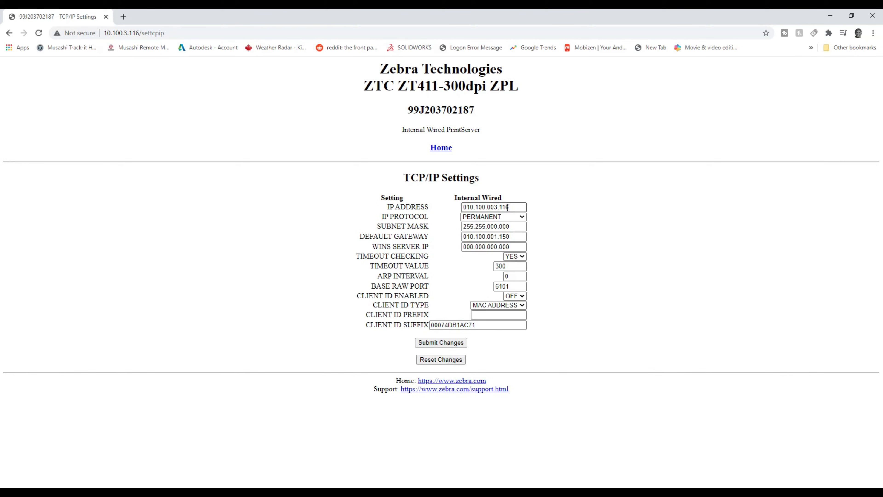